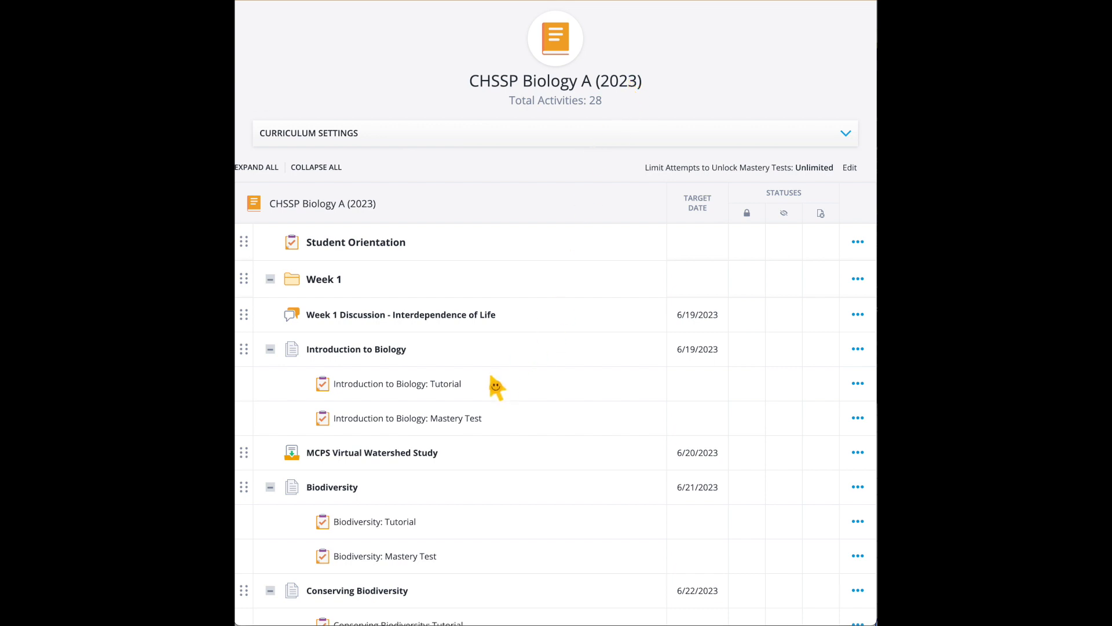
# Open the MCPS Virtual Watershed Study drop box and download its assignment PDF.
pyautogui.scroll(-3)
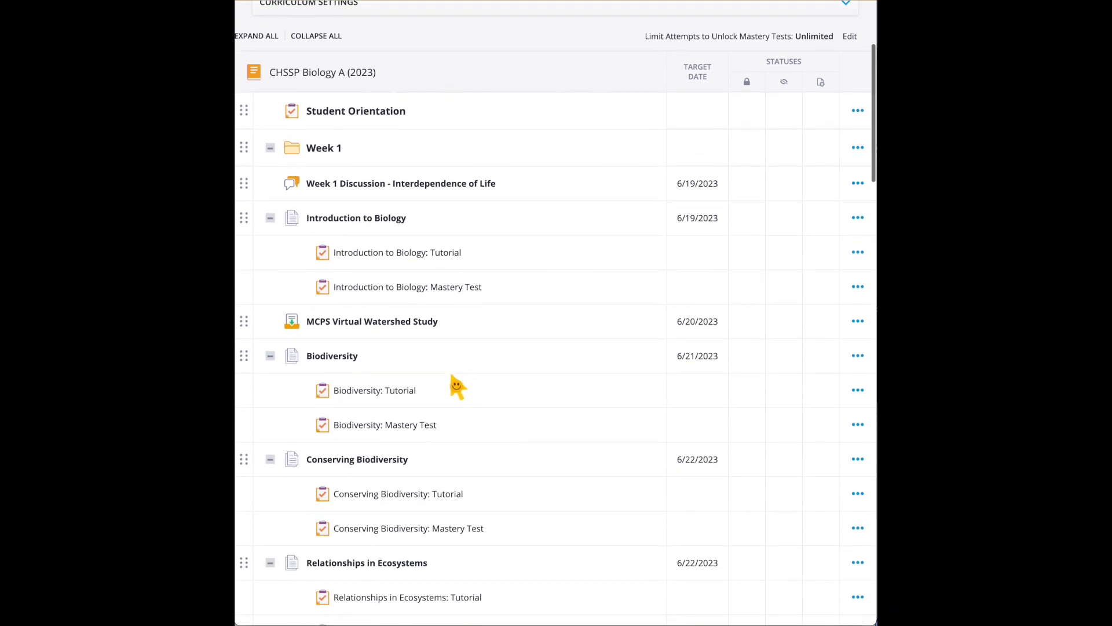
pyautogui.moveTo(370, 321)
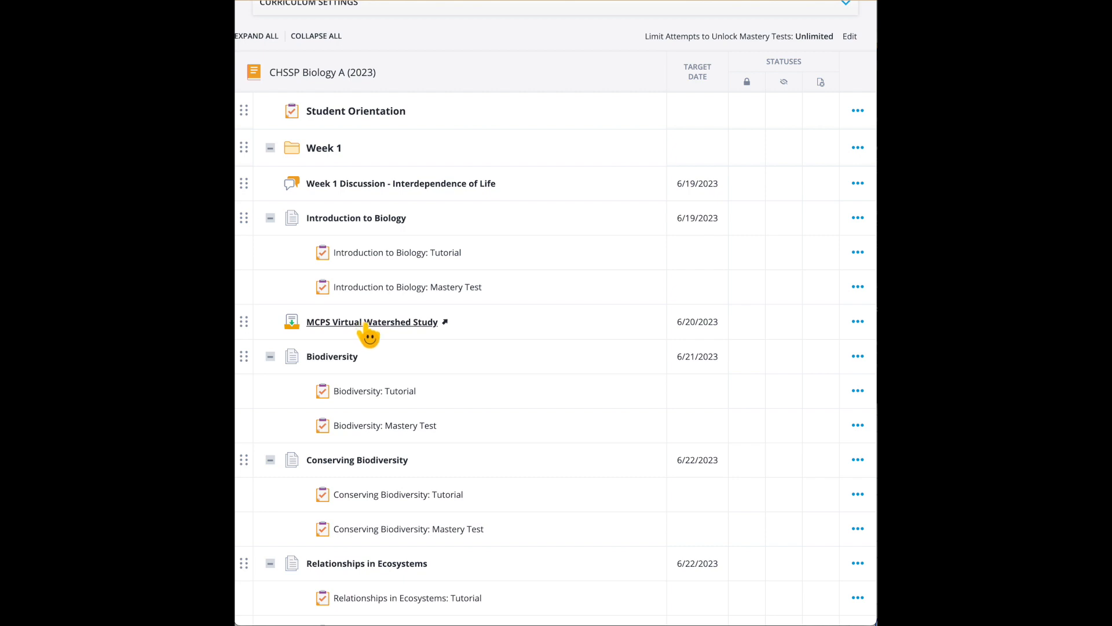
pyautogui.moveTo(315, 341)
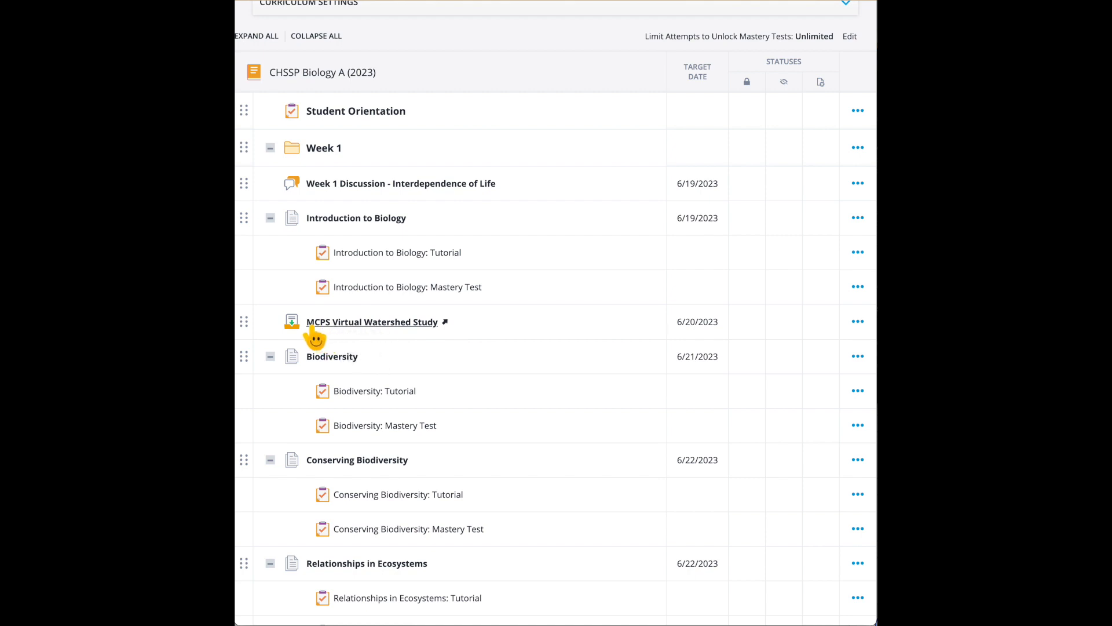
pyautogui.moveTo(305, 334)
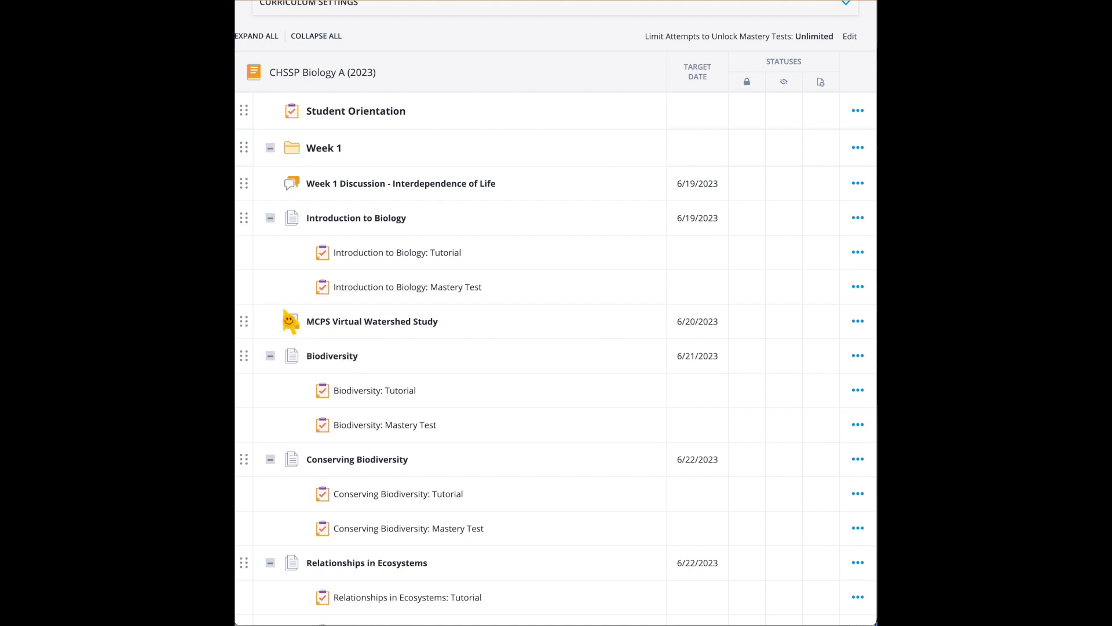
pyautogui.moveTo(371, 321)
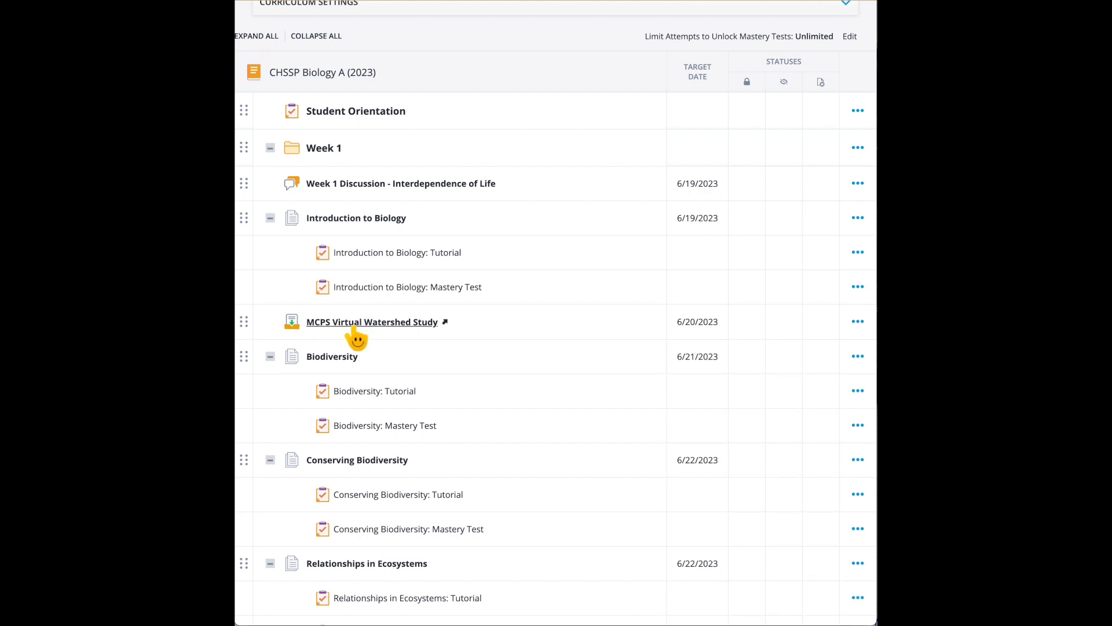
pyautogui.click(371, 321)
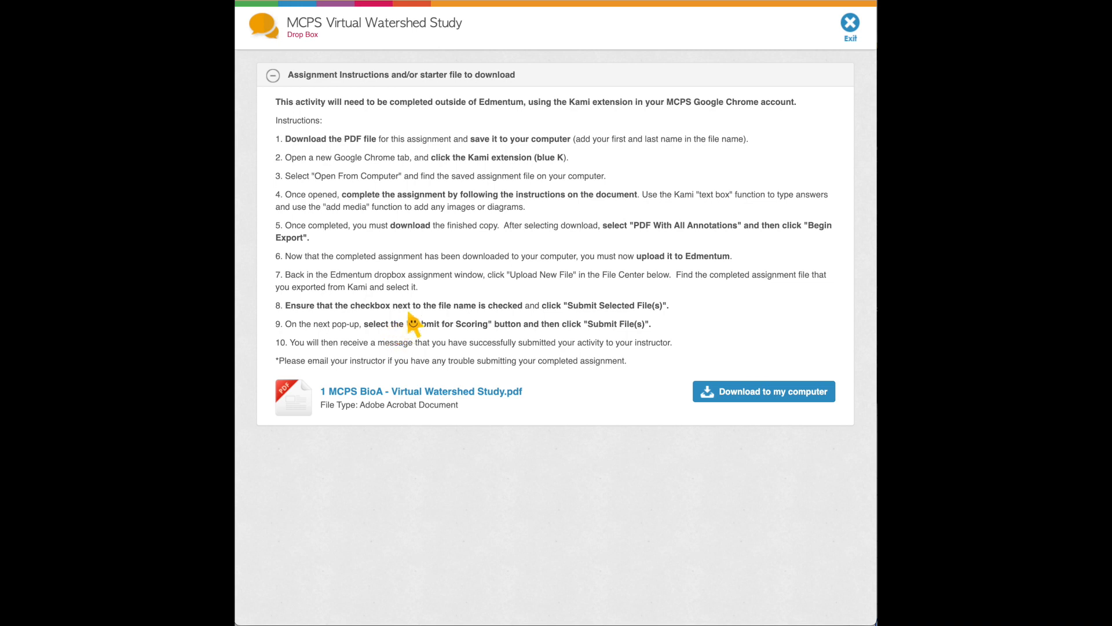
pyautogui.moveTo(422, 294)
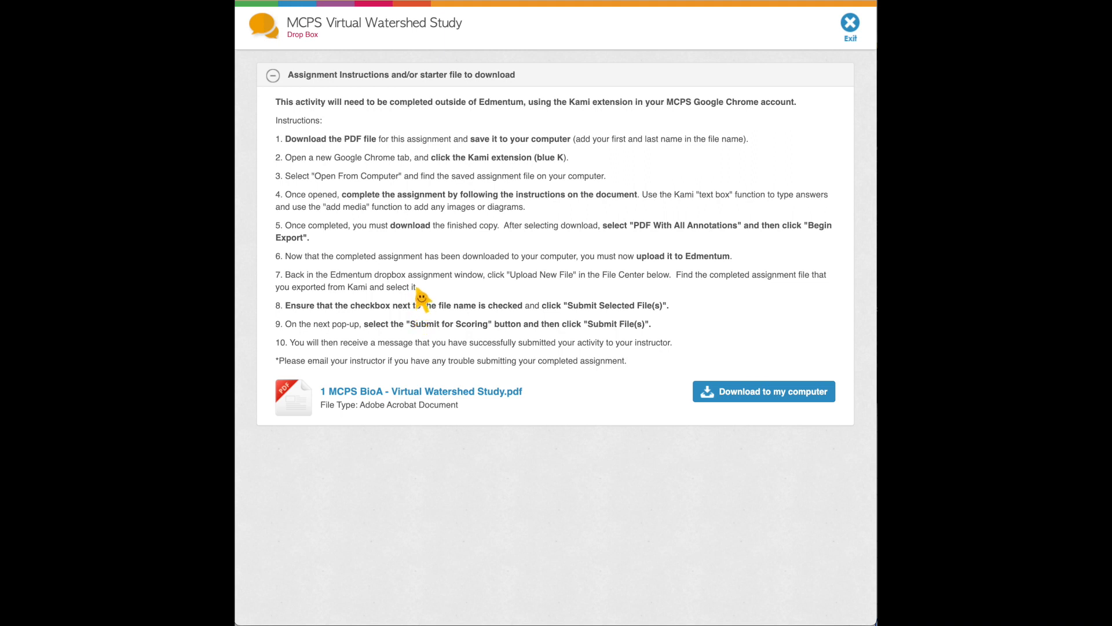
pyautogui.moveTo(448, 115)
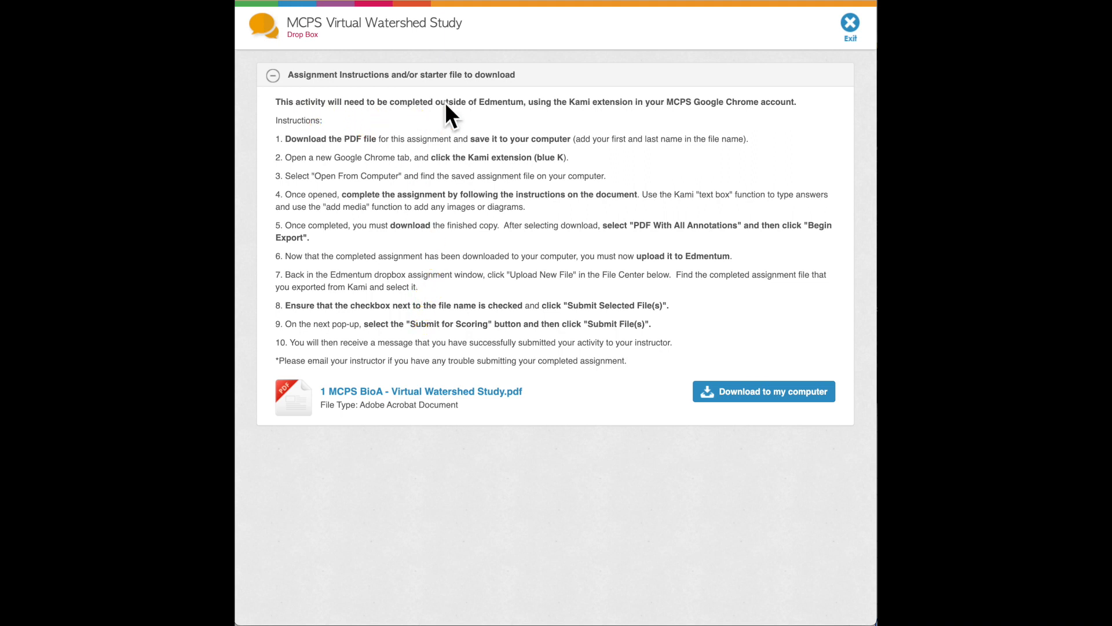
pyautogui.moveTo(497, 241)
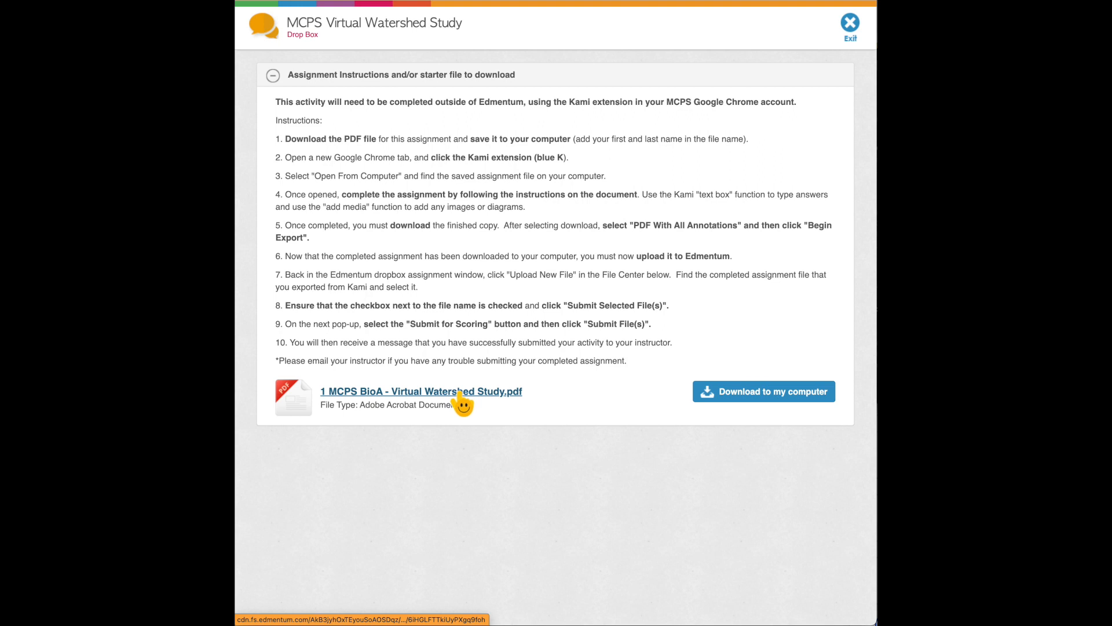
pyautogui.moveTo(469, 406)
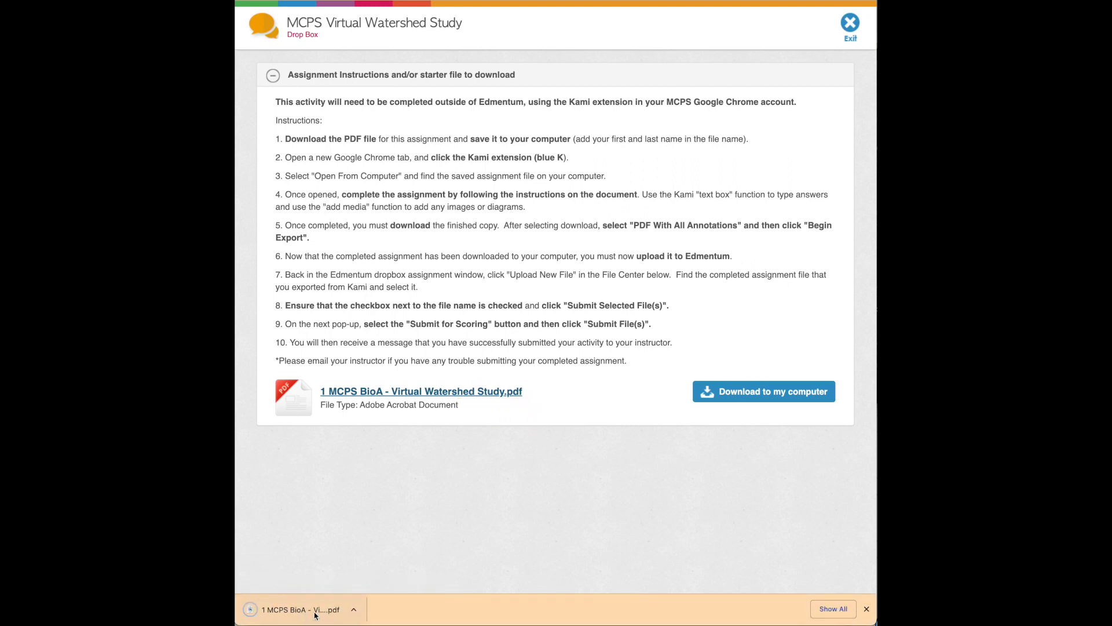
# View the downloaded three-page Virtual Watershed Study PDF in Chrome's PDF viewer.
pyautogui.click(298, 610)
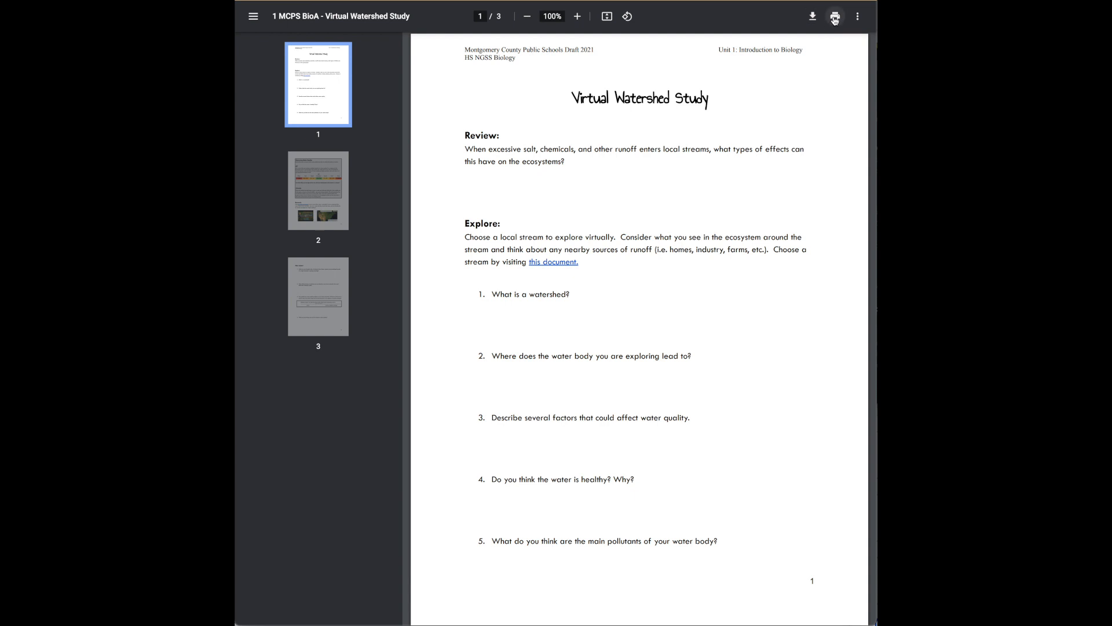
pyautogui.moveTo(294, 118)
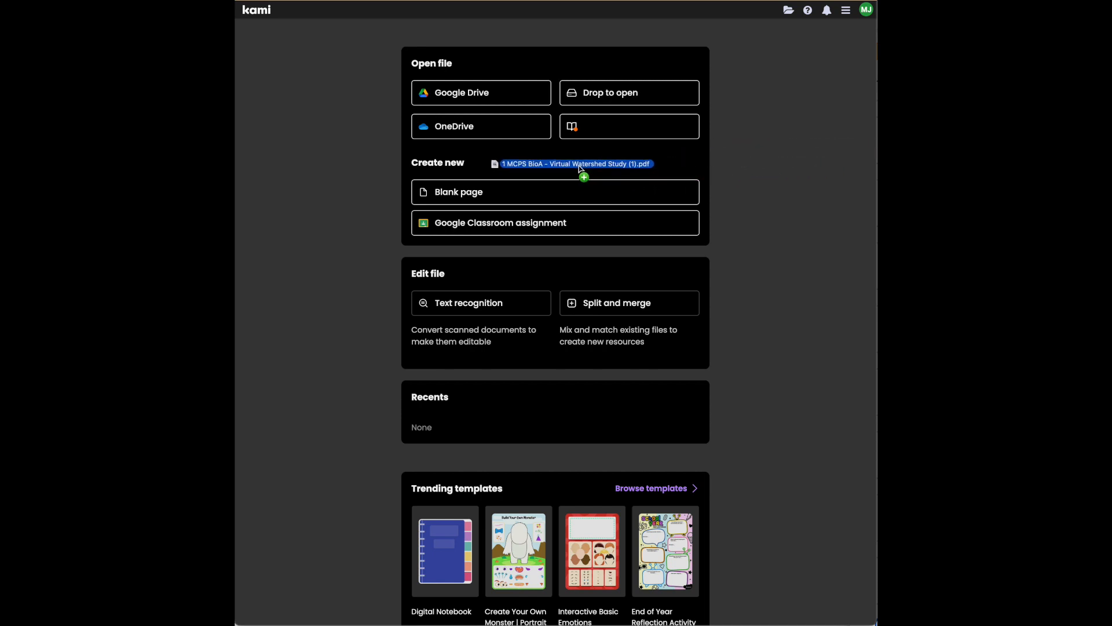
# Load the downloaded PDF into Kami and review all three worksheet pages.
pyautogui.click(576, 163)
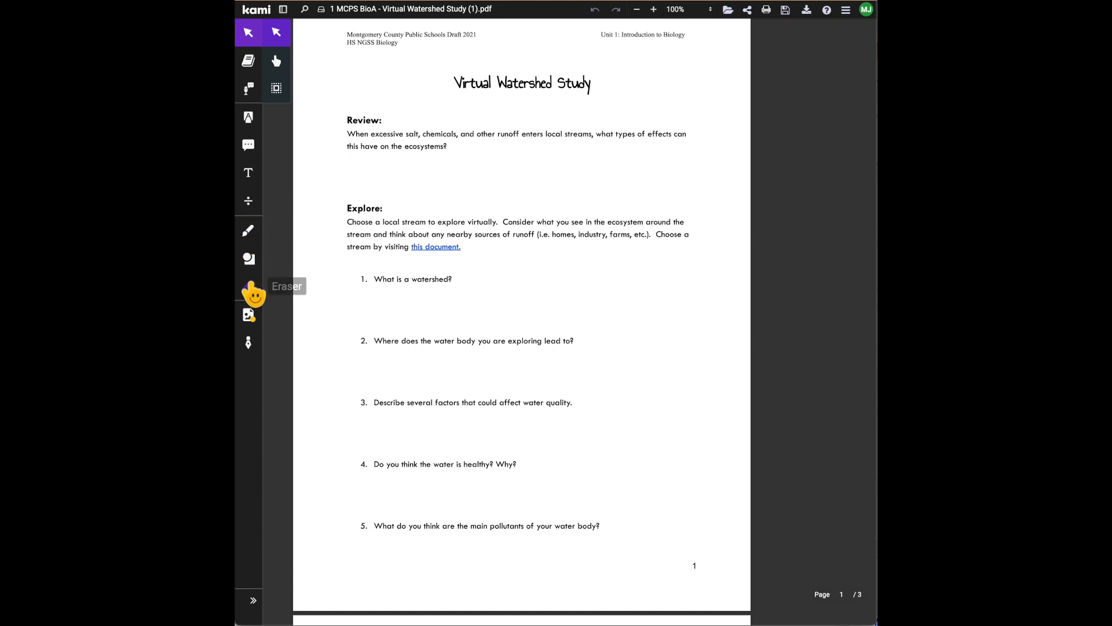
pyautogui.scroll(3)
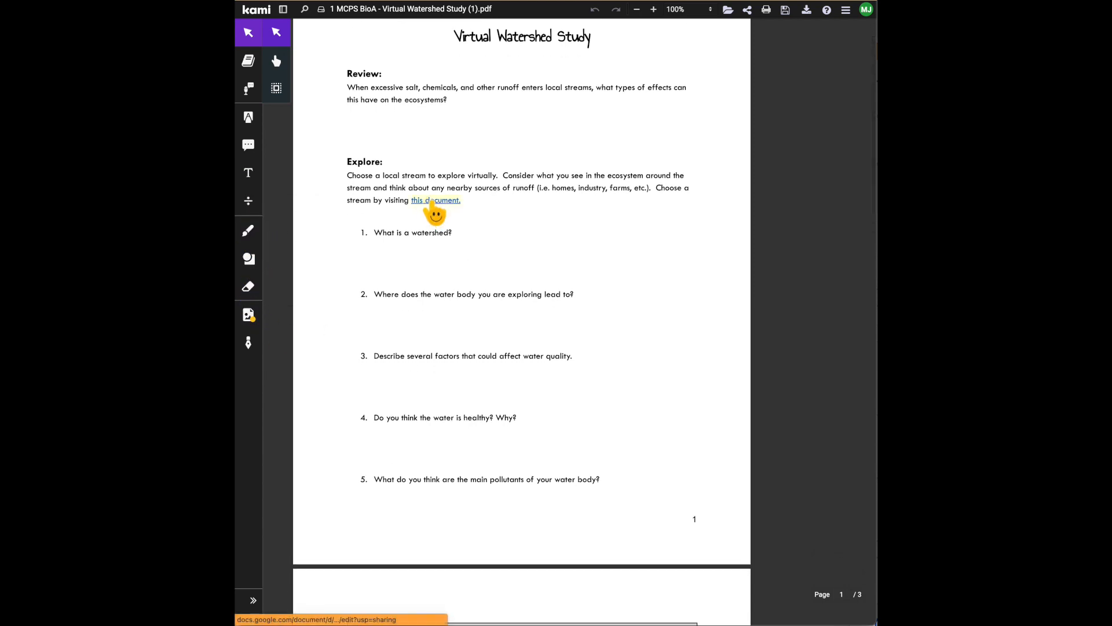
pyautogui.scroll(-3)
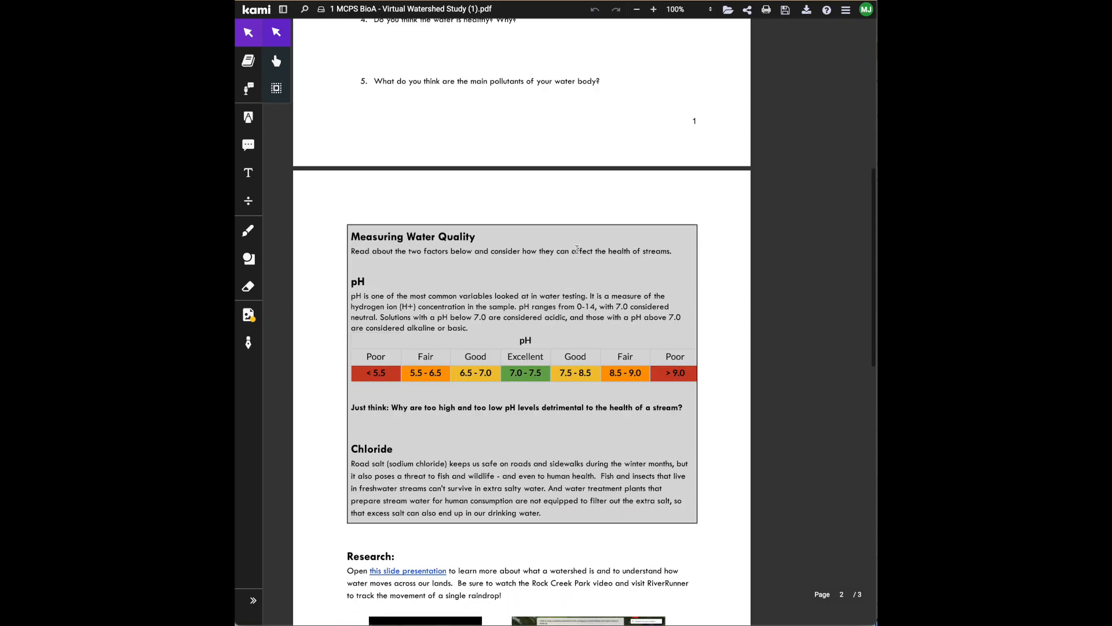
pyautogui.scroll(-3)
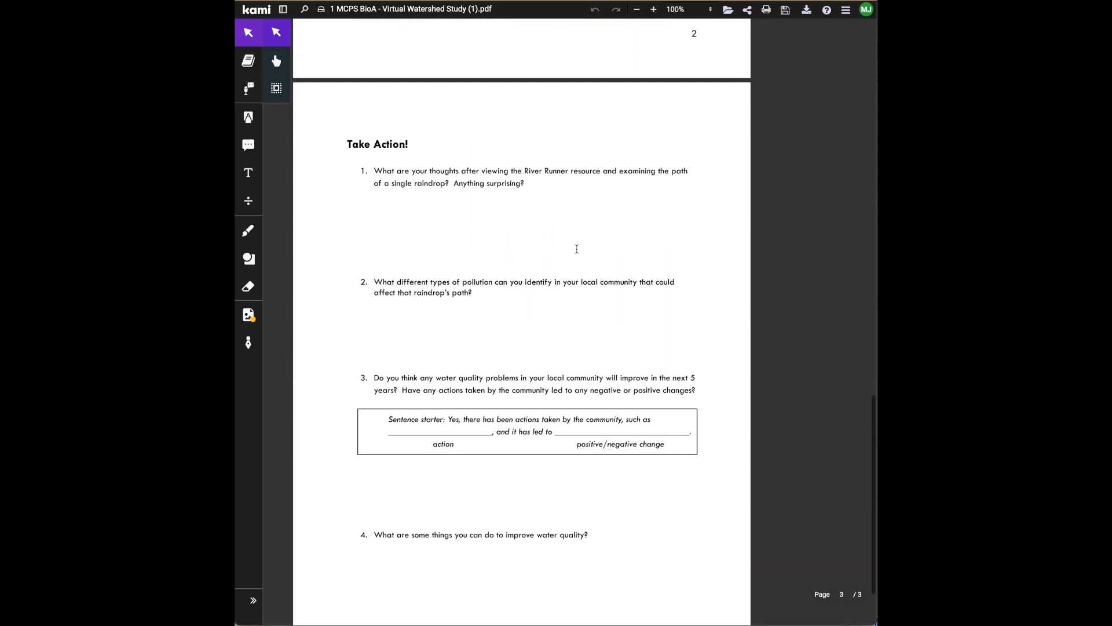
pyautogui.scroll(3)
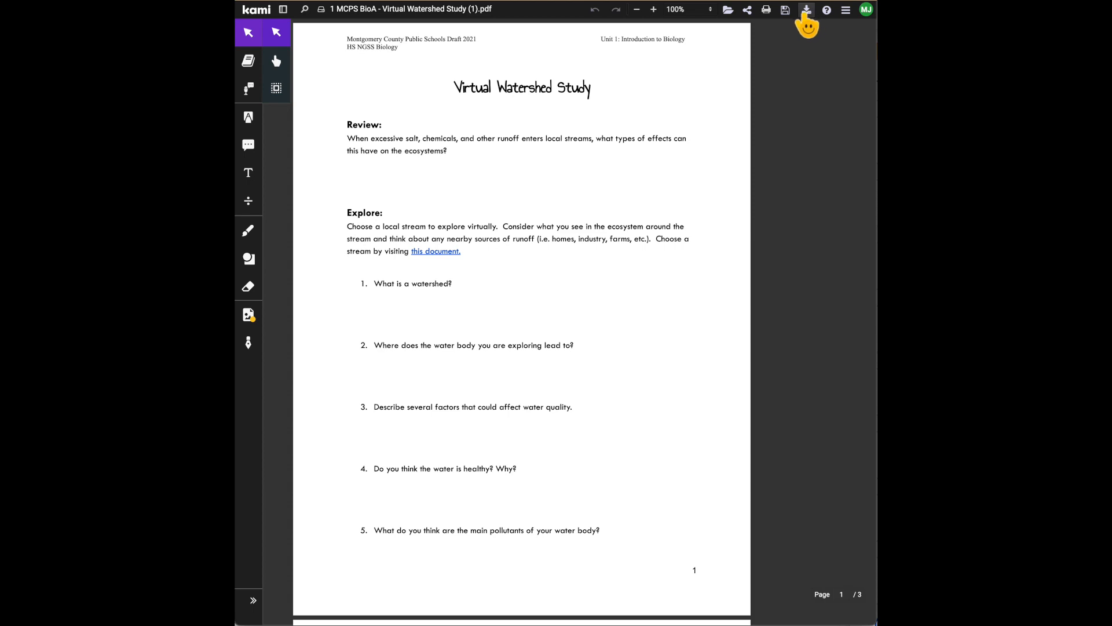
# Export the worksheet to the computer as a PDF with all annotations and close the export window.
pyautogui.click(806, 9)
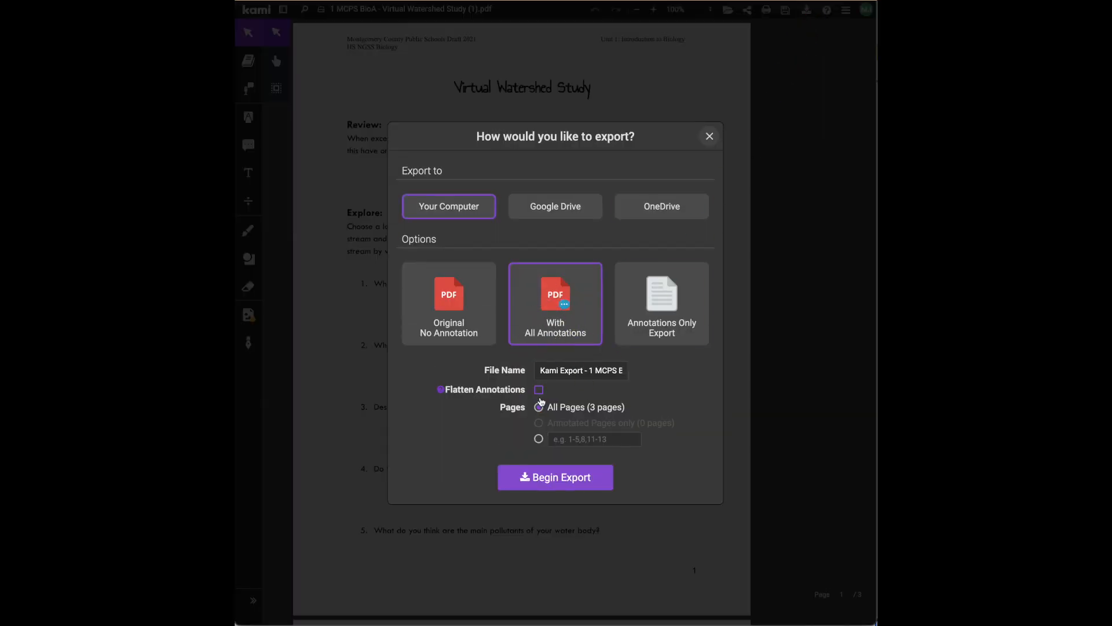
pyautogui.moveTo(454, 176)
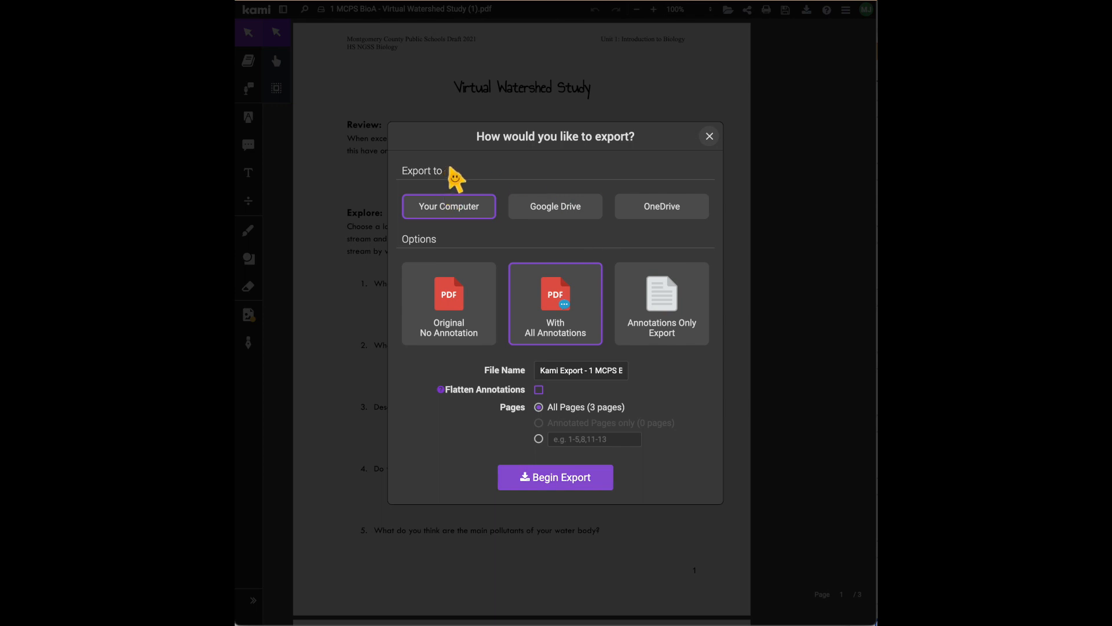
pyautogui.moveTo(578, 371)
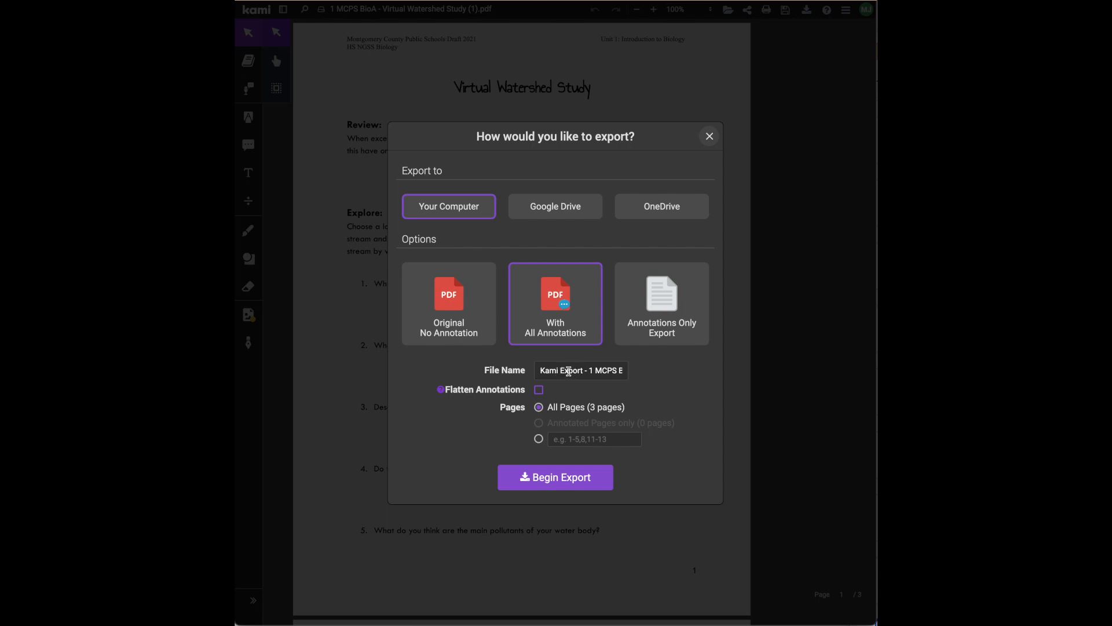
pyautogui.moveTo(571, 464)
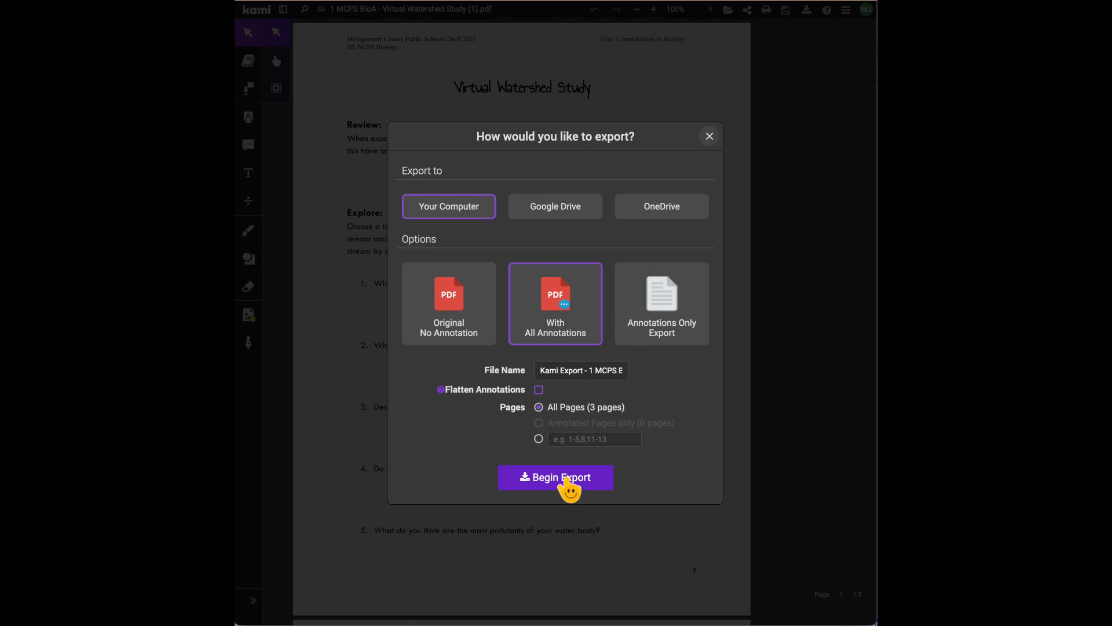
pyautogui.moveTo(717, 155)
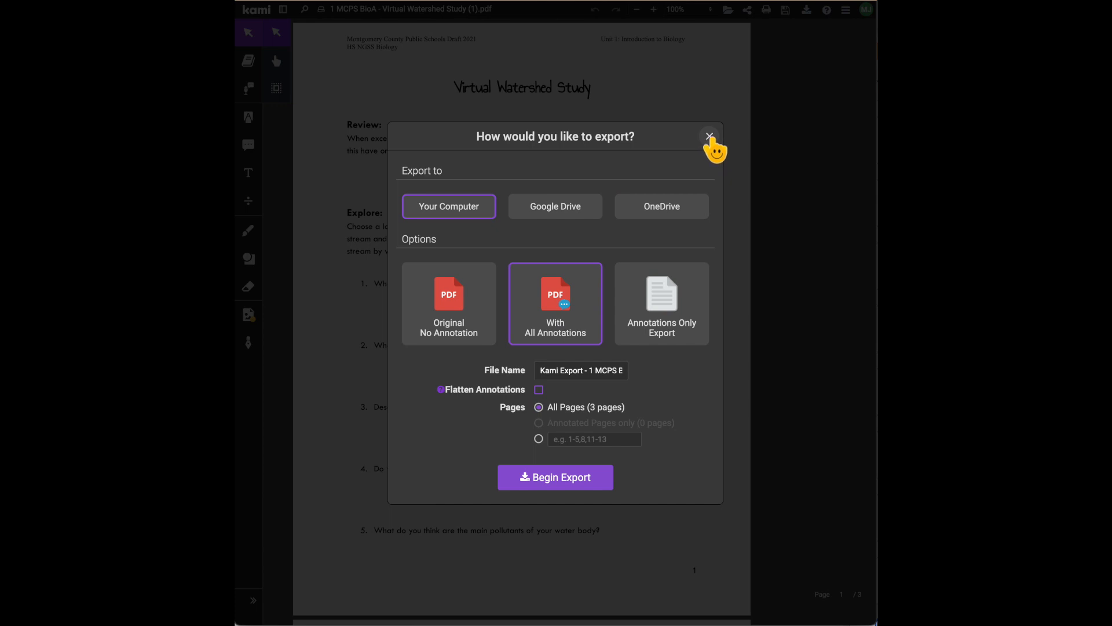
pyautogui.click(707, 135)
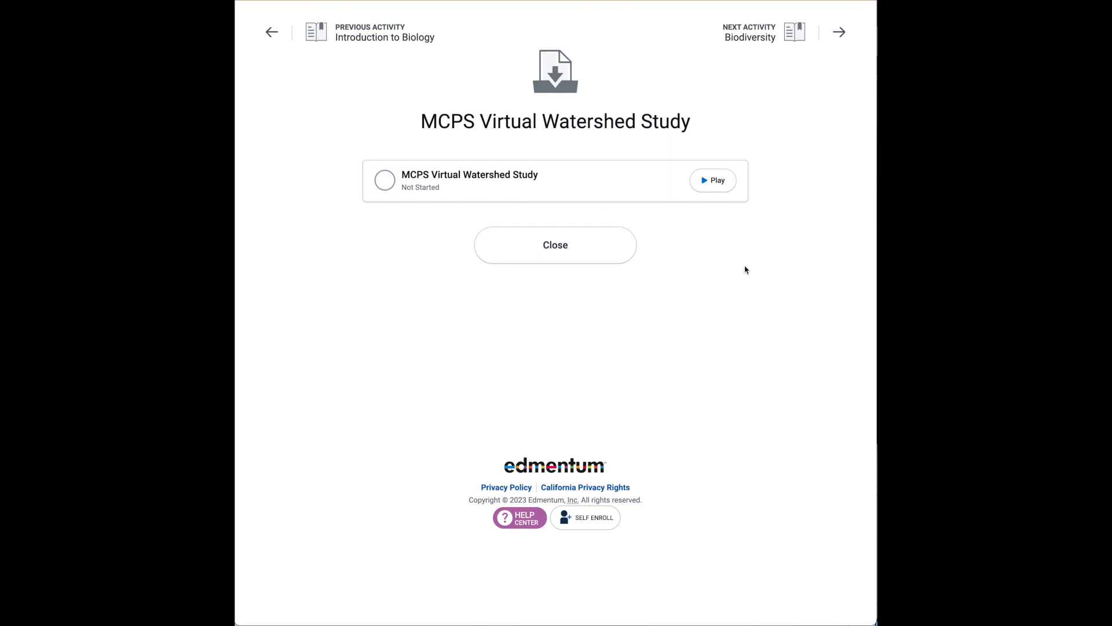
pyautogui.moveTo(479, 85)
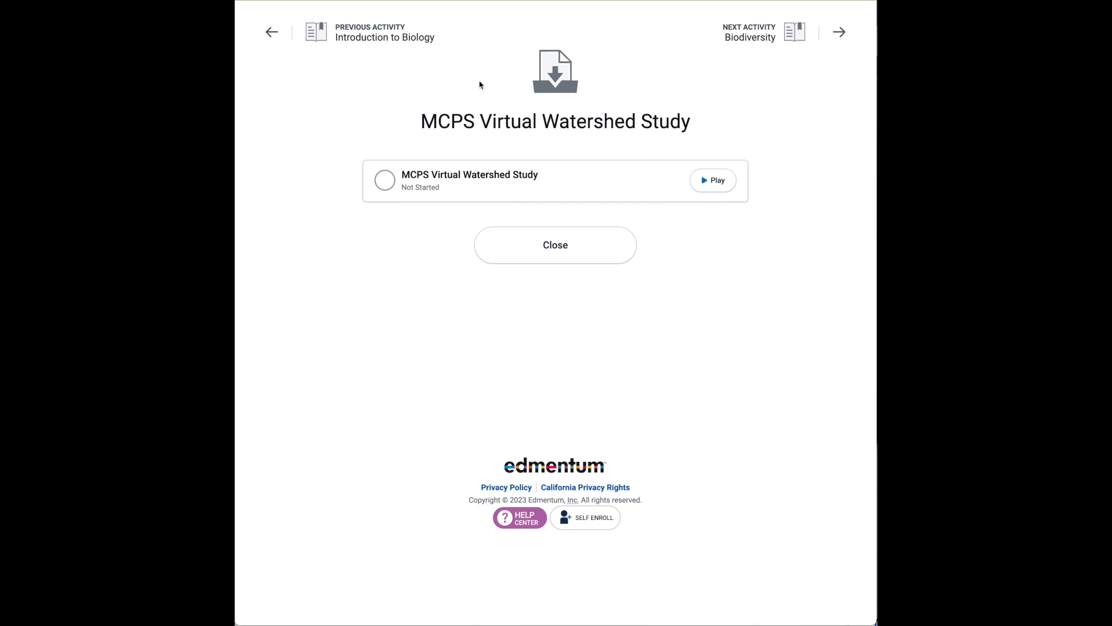
pyautogui.moveTo(584, 138)
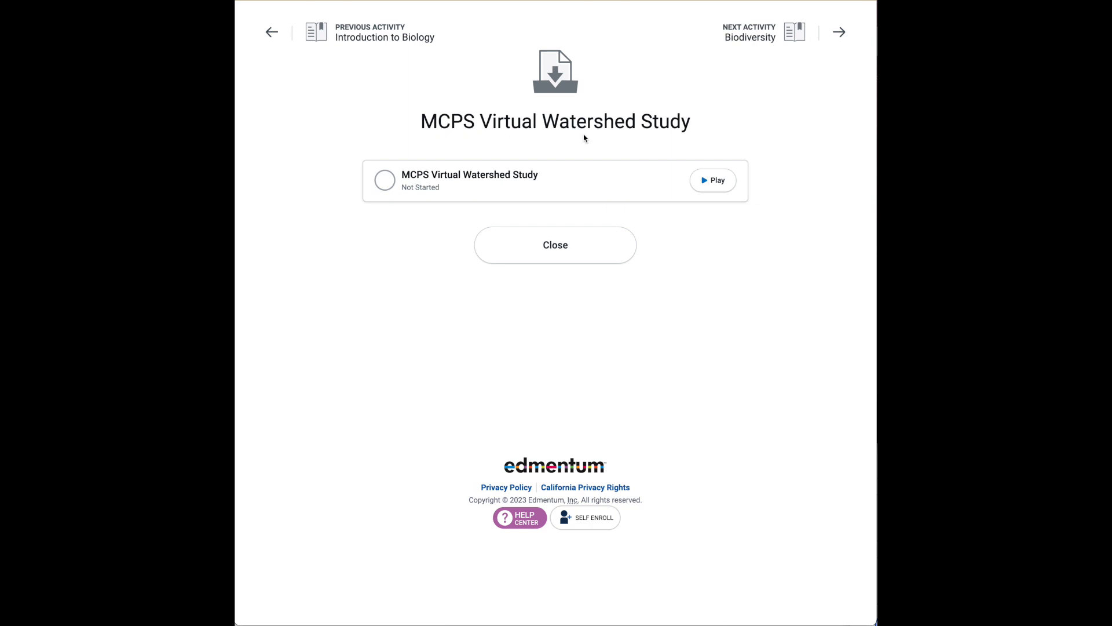
pyautogui.moveTo(714, 184)
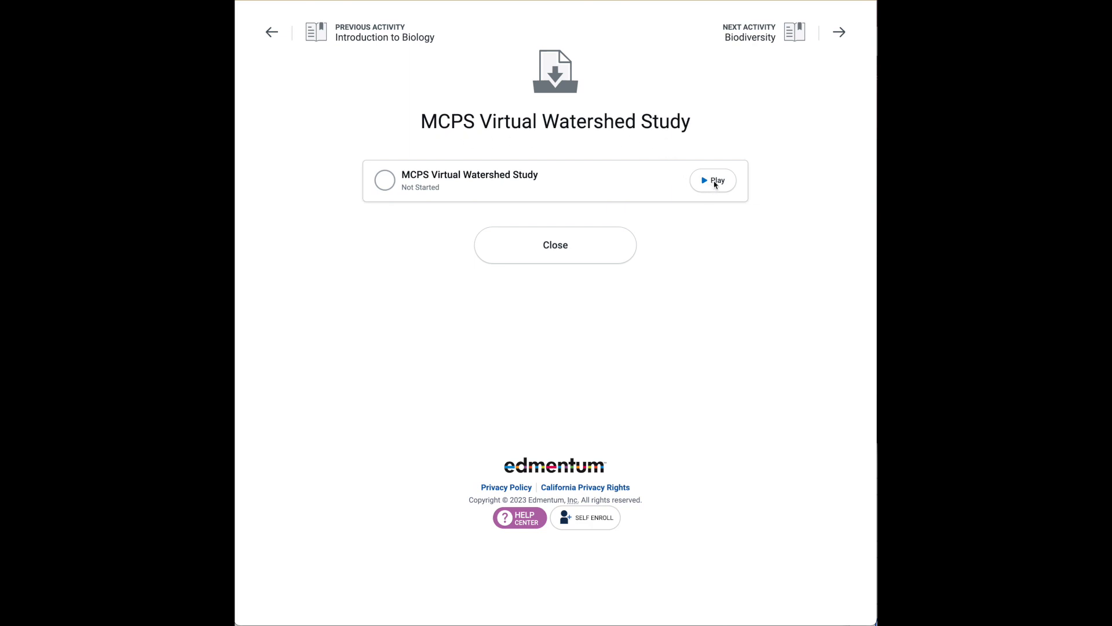
# Relaunch the MCPS Virtual Watershed Study drop box activity with its file center.
pyautogui.click(712, 180)
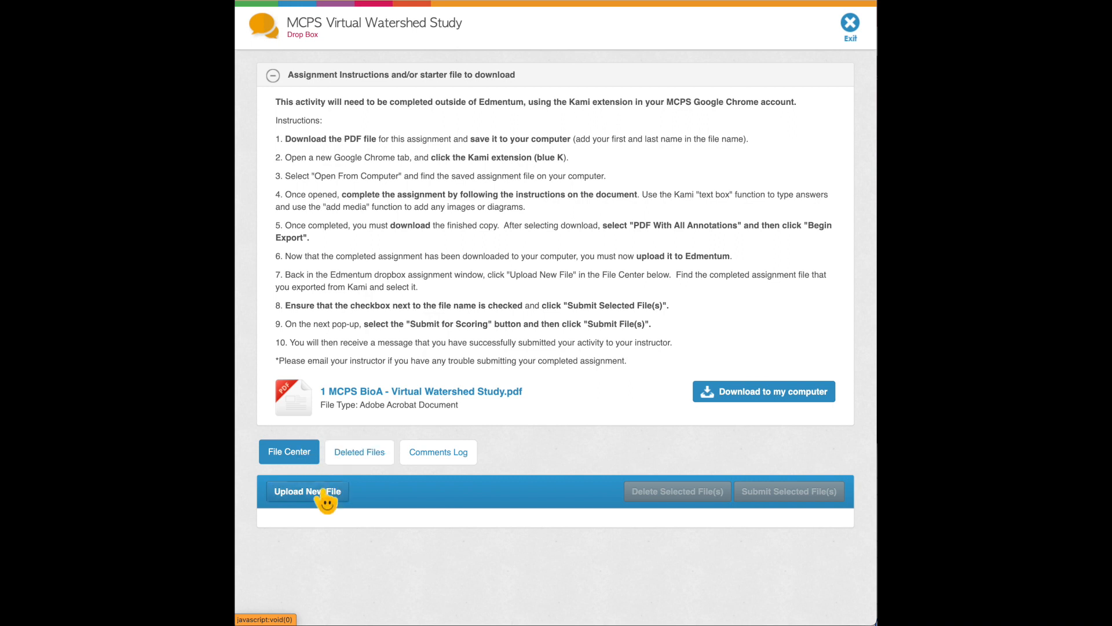
# Upload '1 MCPS BioA - Virtual Watershed Study (1).pdf' to the file center.
pyautogui.click(307, 491)
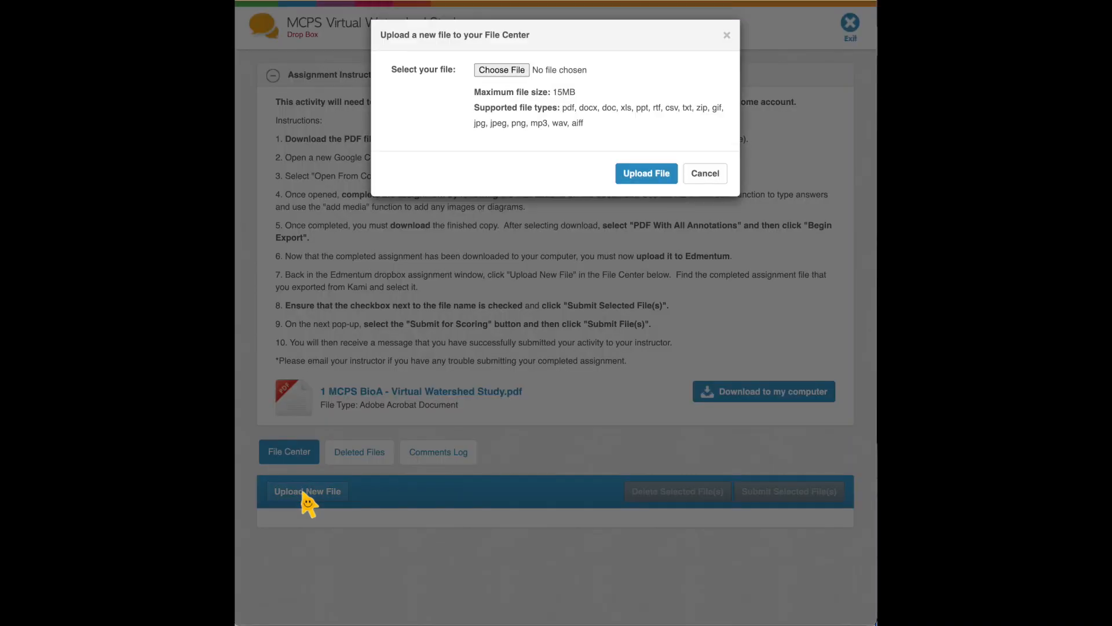
pyautogui.moveTo(500, 70)
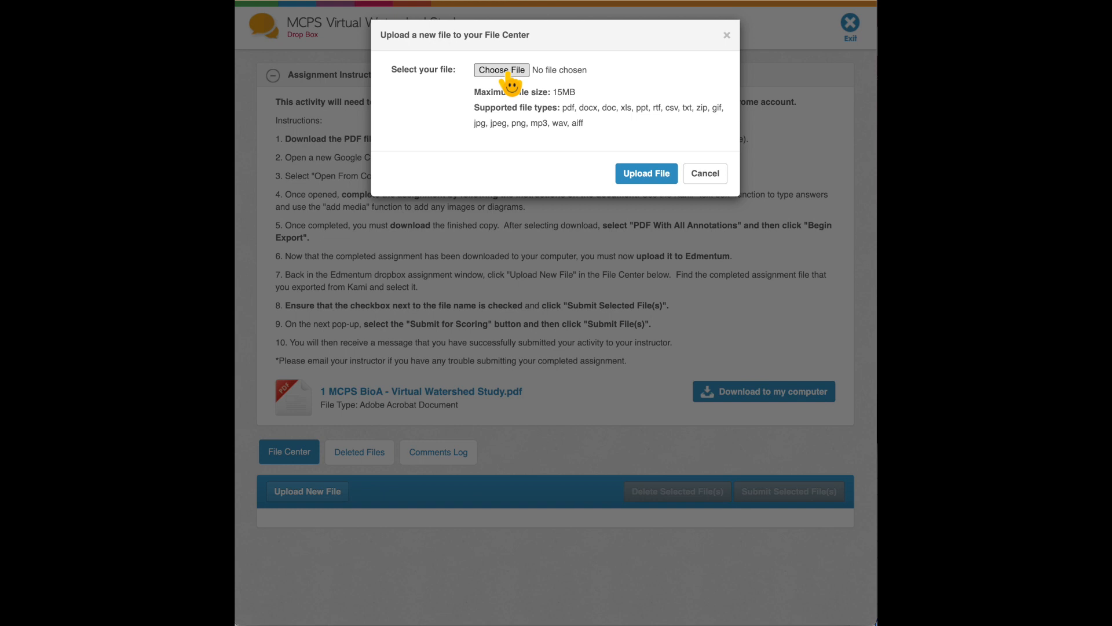
pyautogui.moveTo(500, 70)
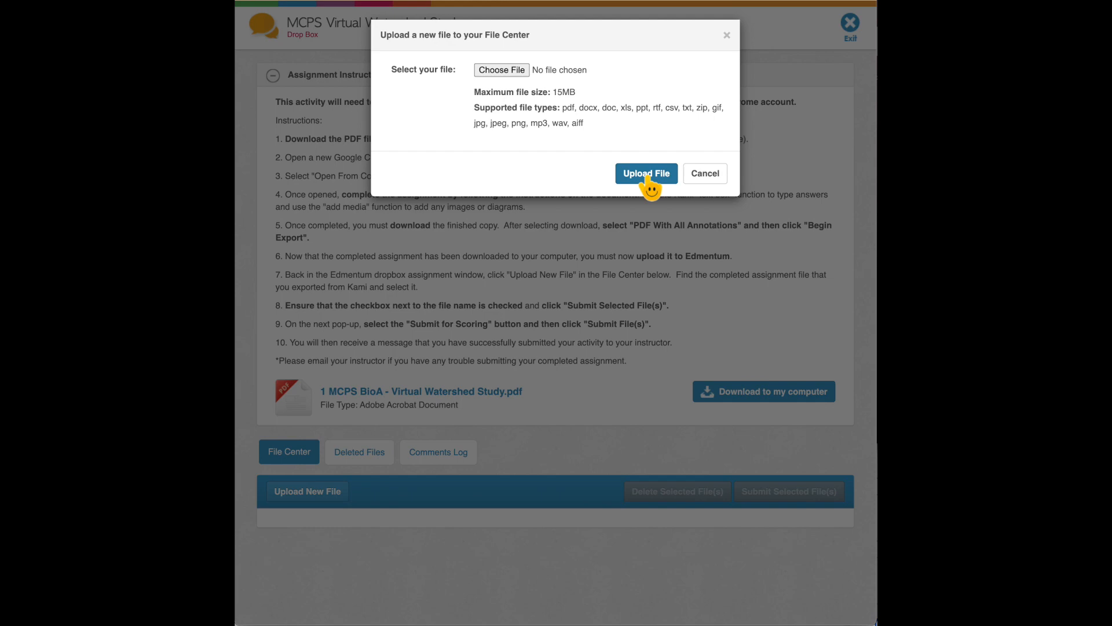
pyautogui.click(646, 173)
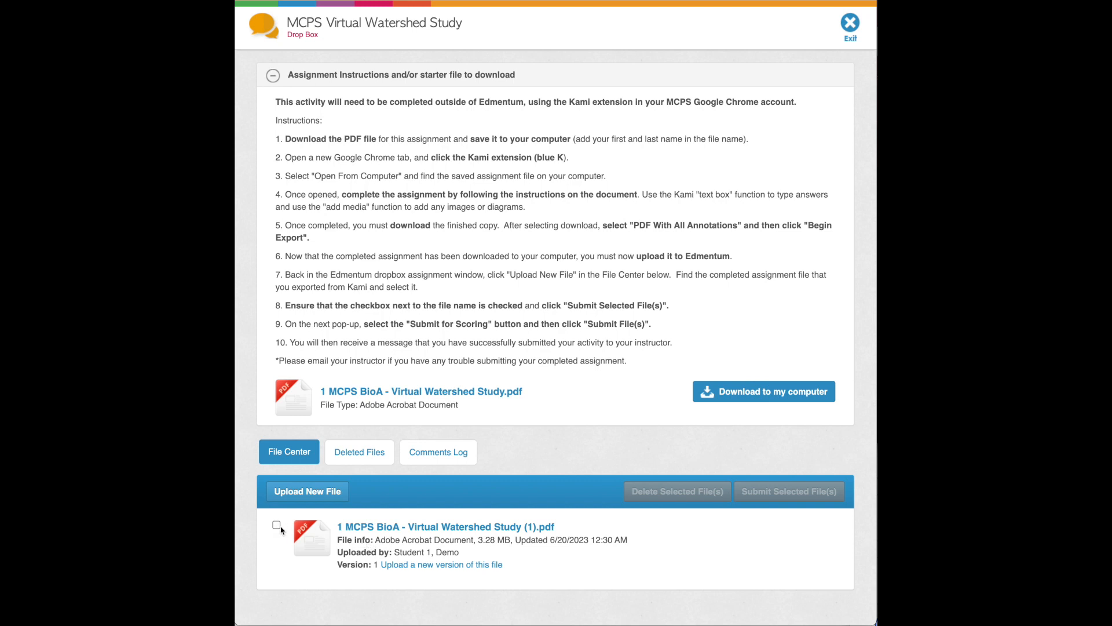
# Select the uploaded PDF and begin submitting it, bringing up the scoring/review choice.
pyautogui.click(277, 526)
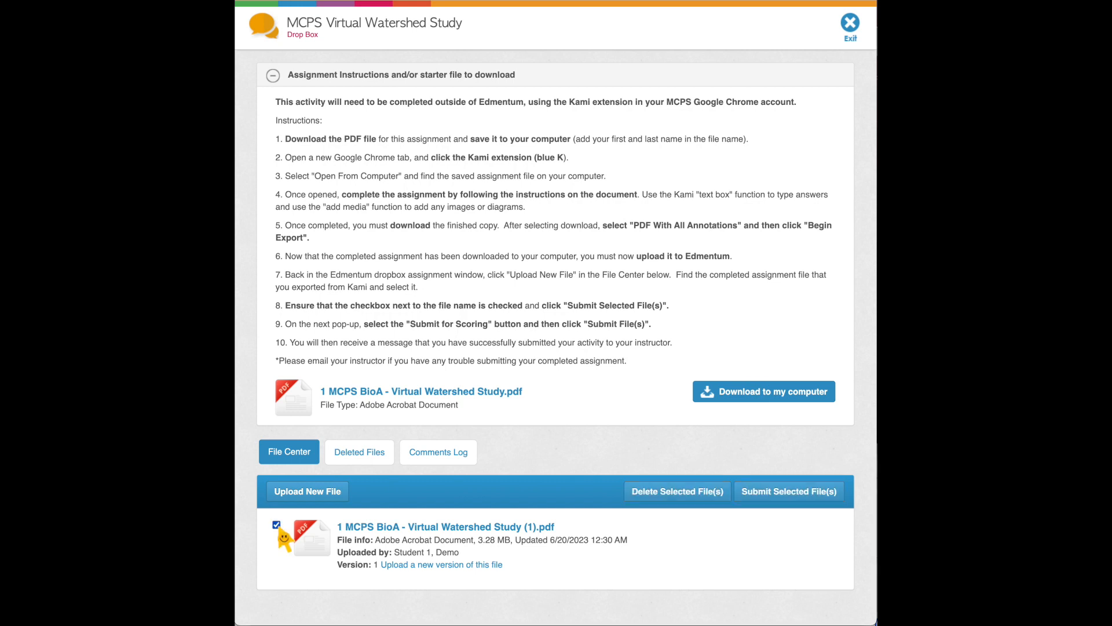
pyautogui.moveTo(358, 571)
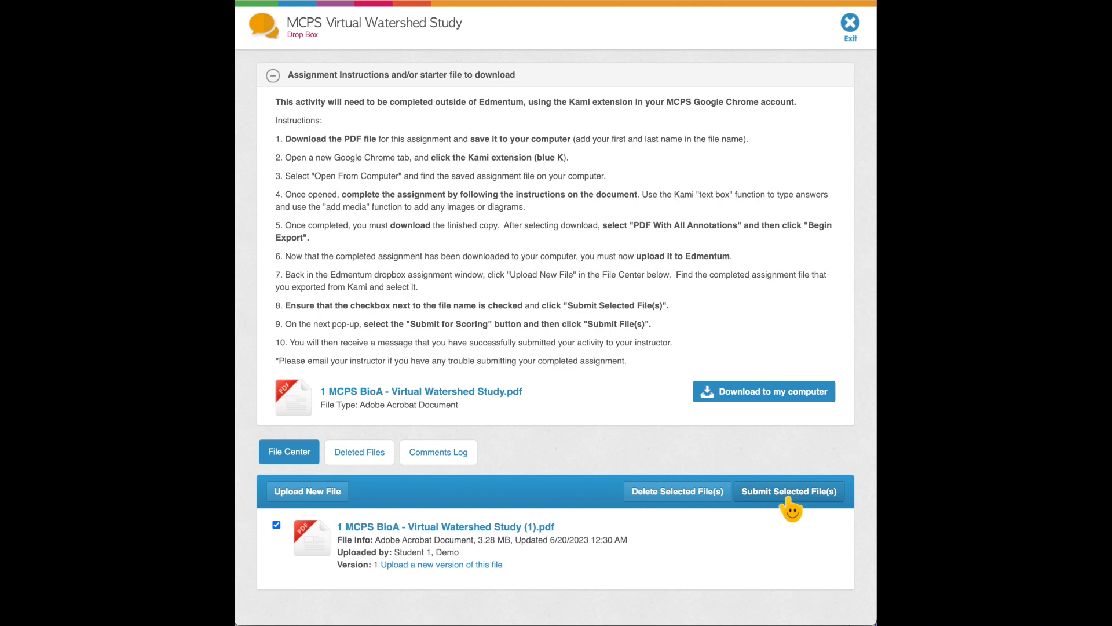
pyautogui.moveTo(306, 491)
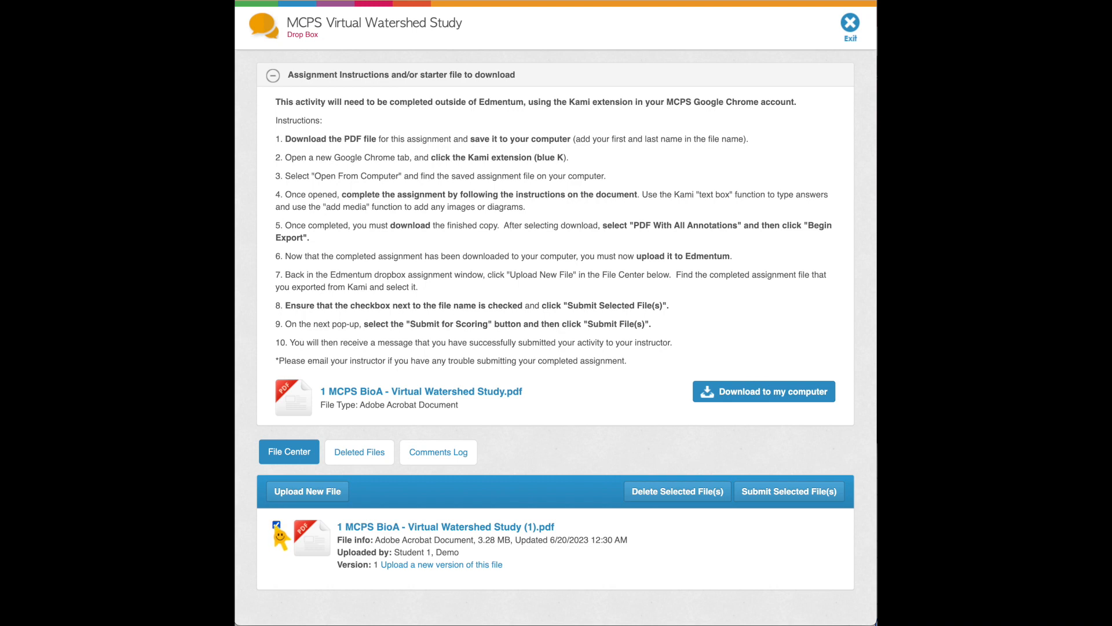
pyautogui.click(788, 491)
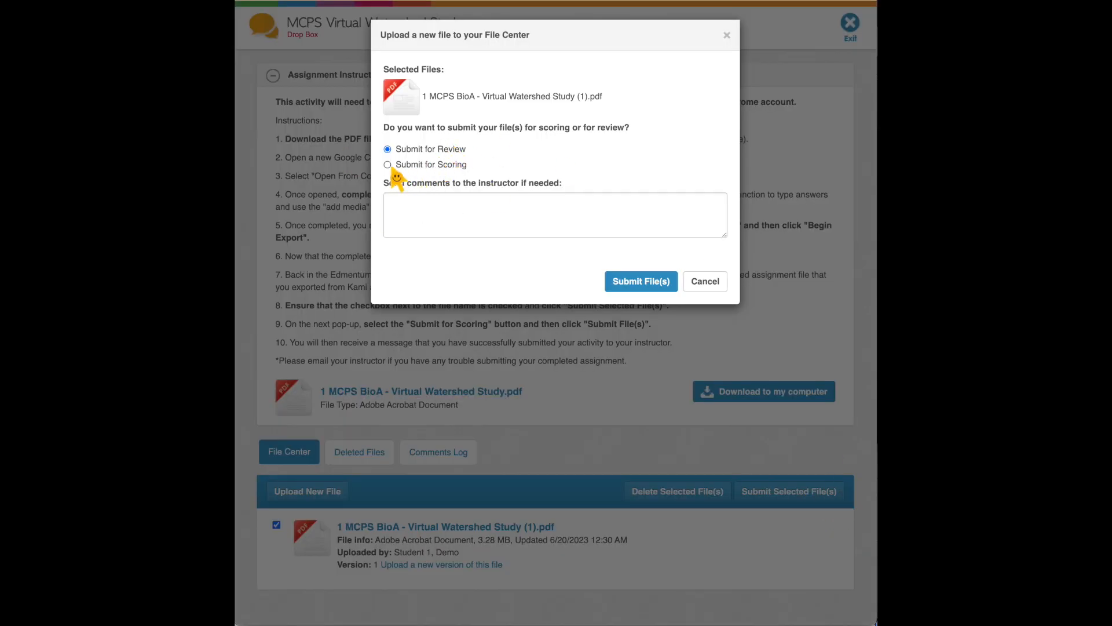
# Submit the PDF for scoring with the comment 'you are' to the instructor.
pyautogui.click(387, 163)
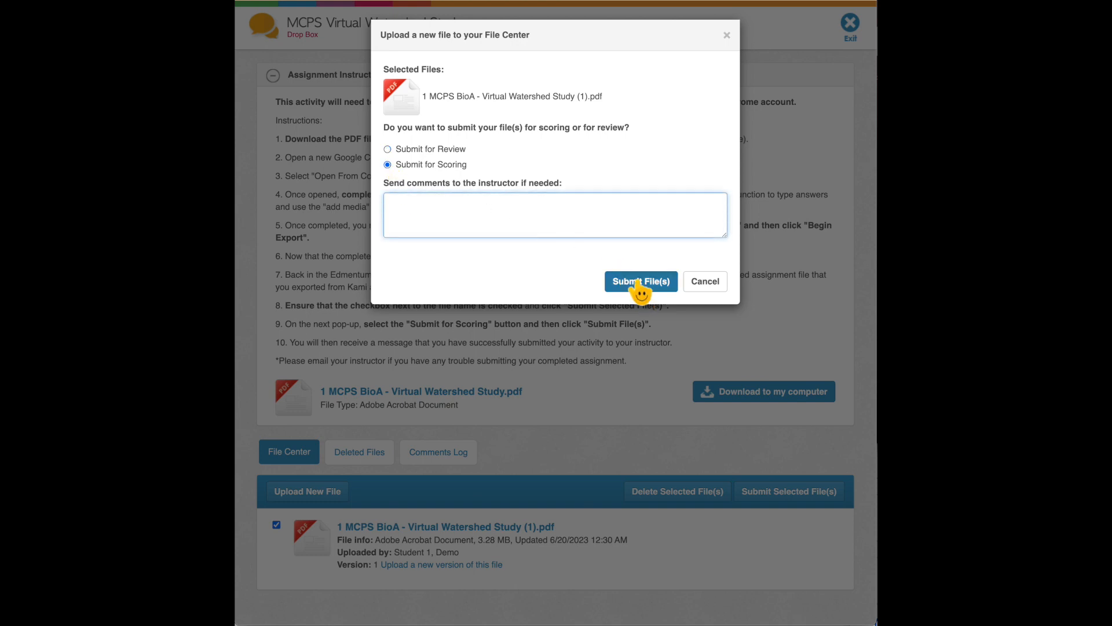
pyautogui.write('you are the best!')
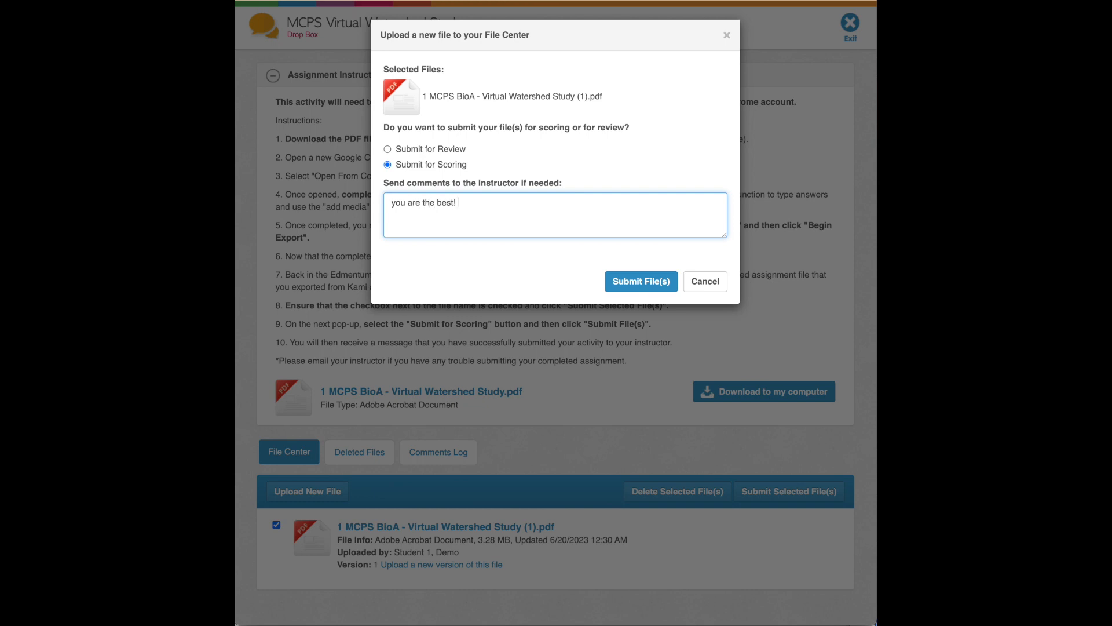
pyautogui.click(640, 280)
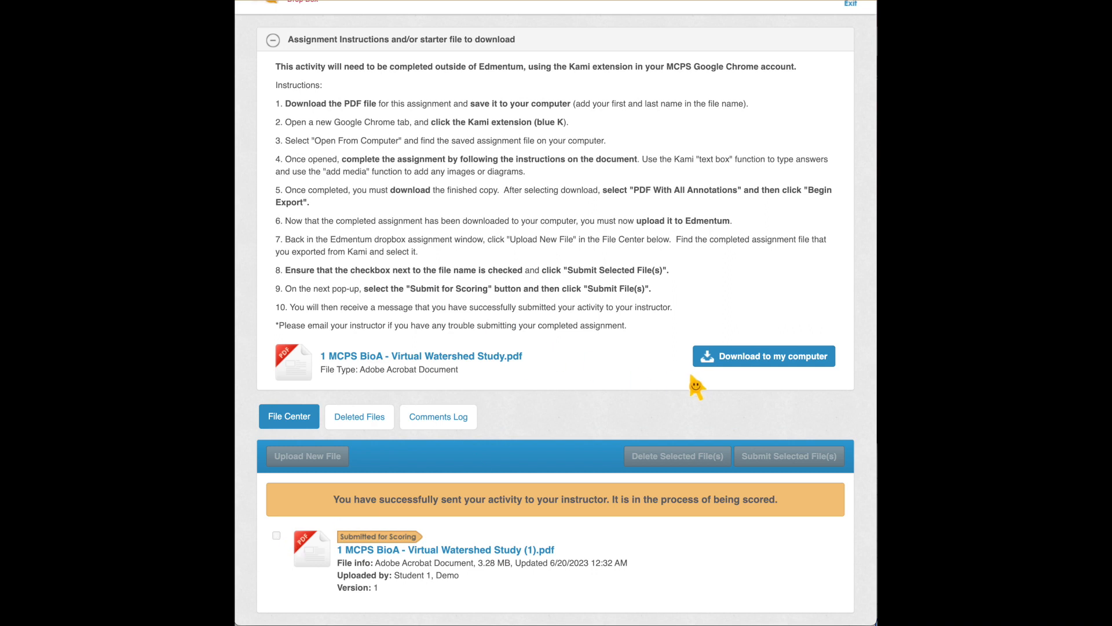
pyautogui.moveTo(678, 271)
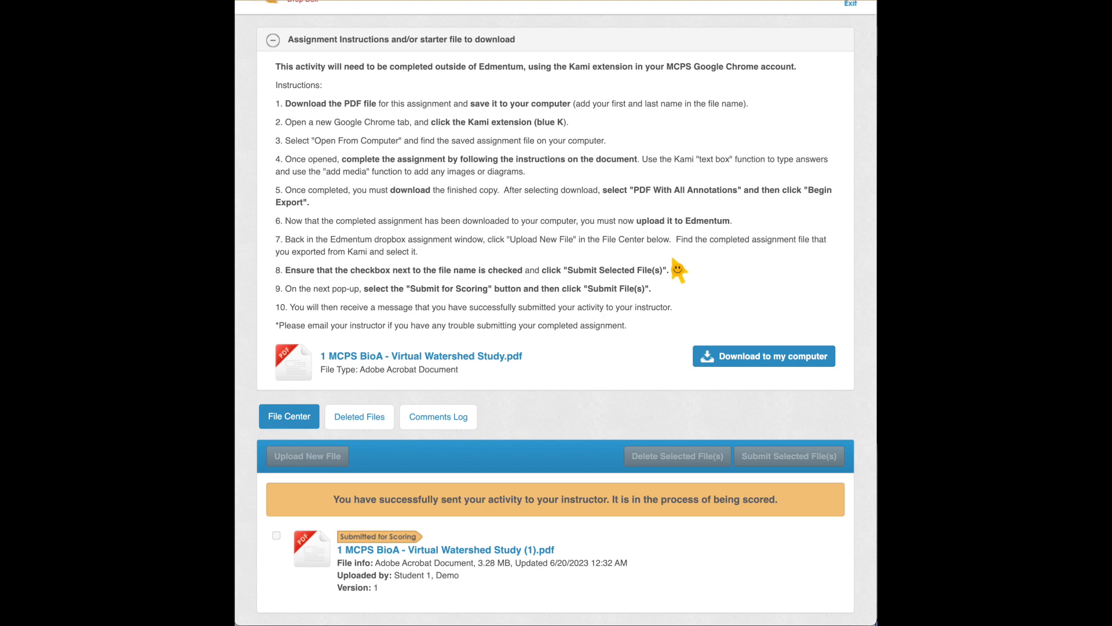